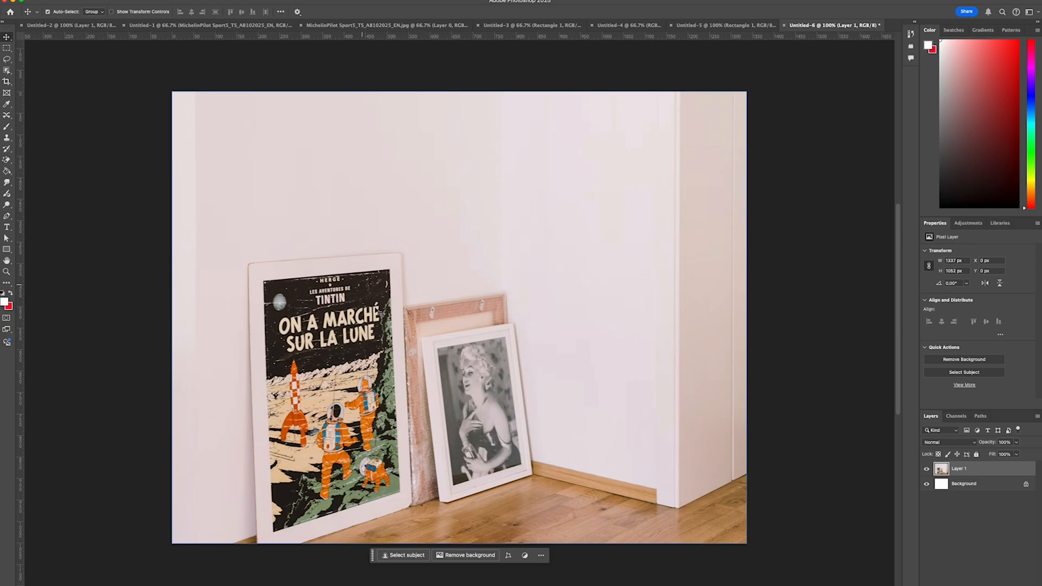
mouse_move(387, 186)
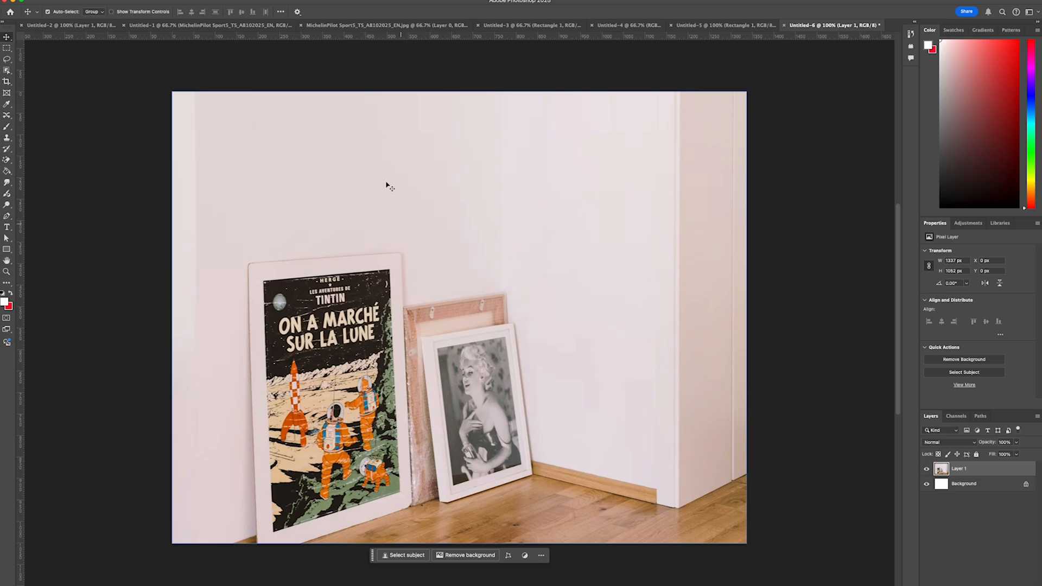
mouse_move(449, 432)
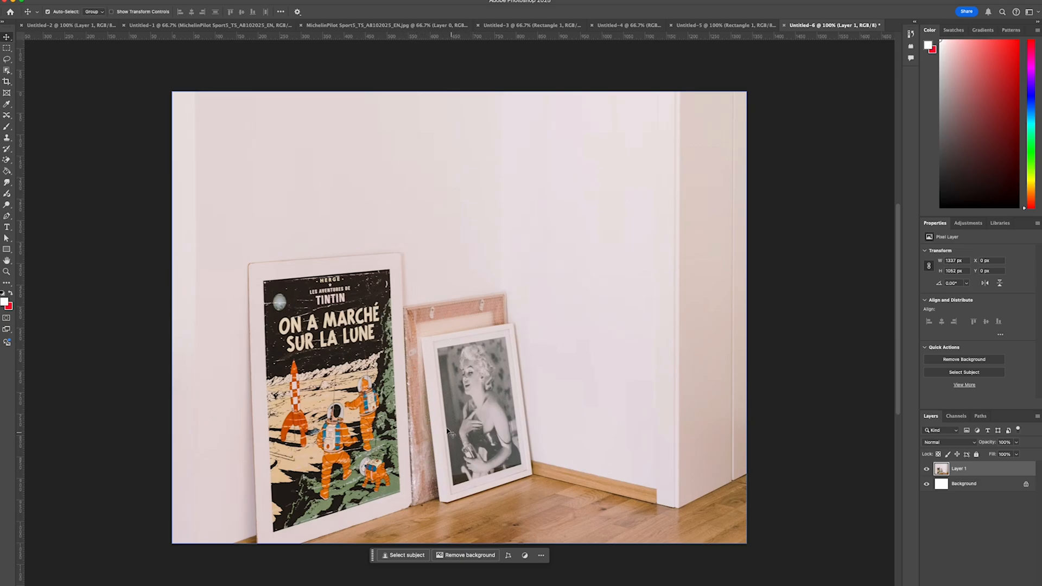
mouse_move(434, 362)
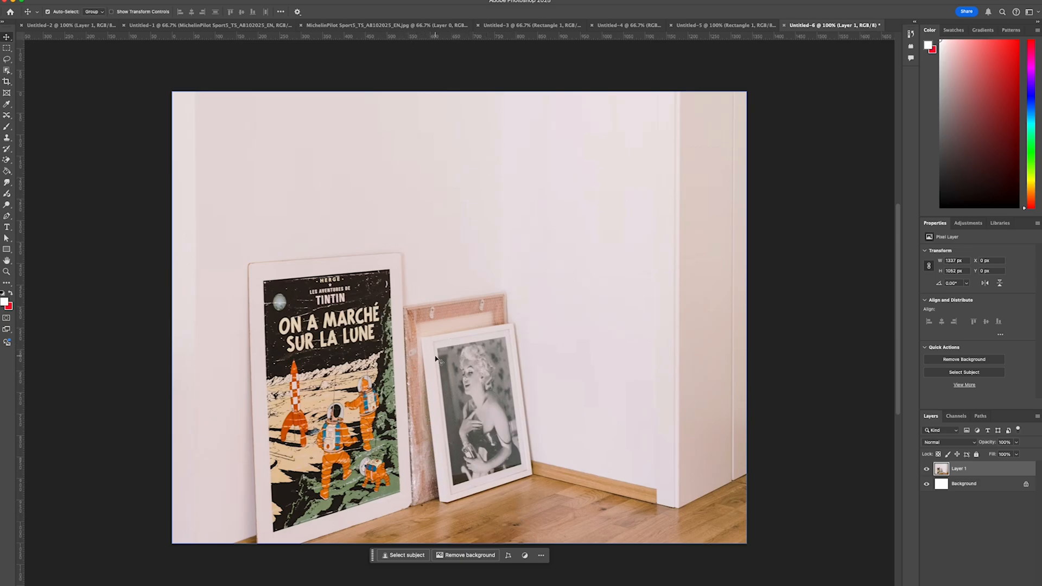
mouse_move(536, 434)
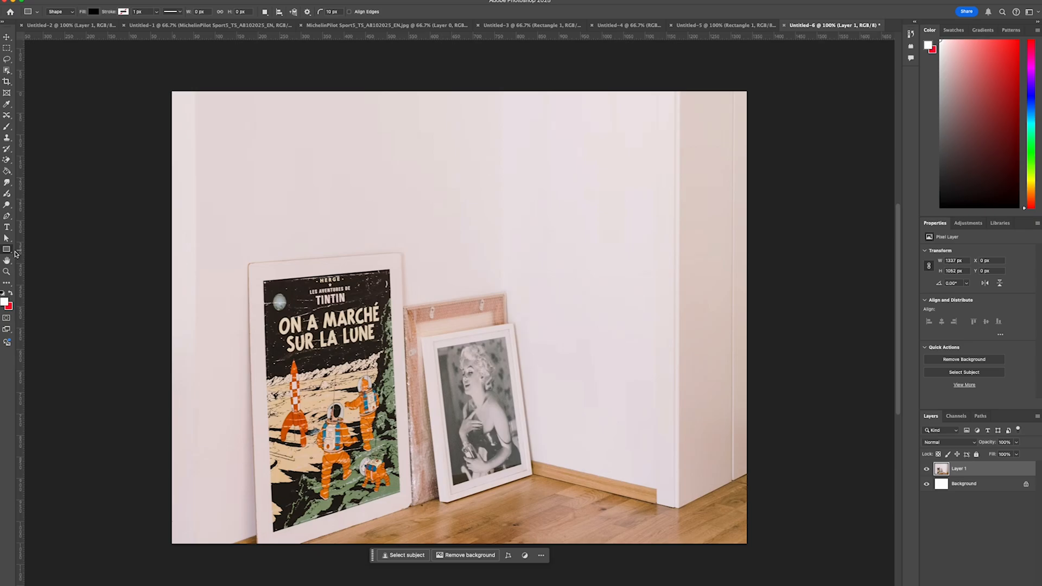
- Draw a black Rectangle 1 shape covering the portrait's picture area inside the small frame
left_click_drag(438, 348, 495, 425)
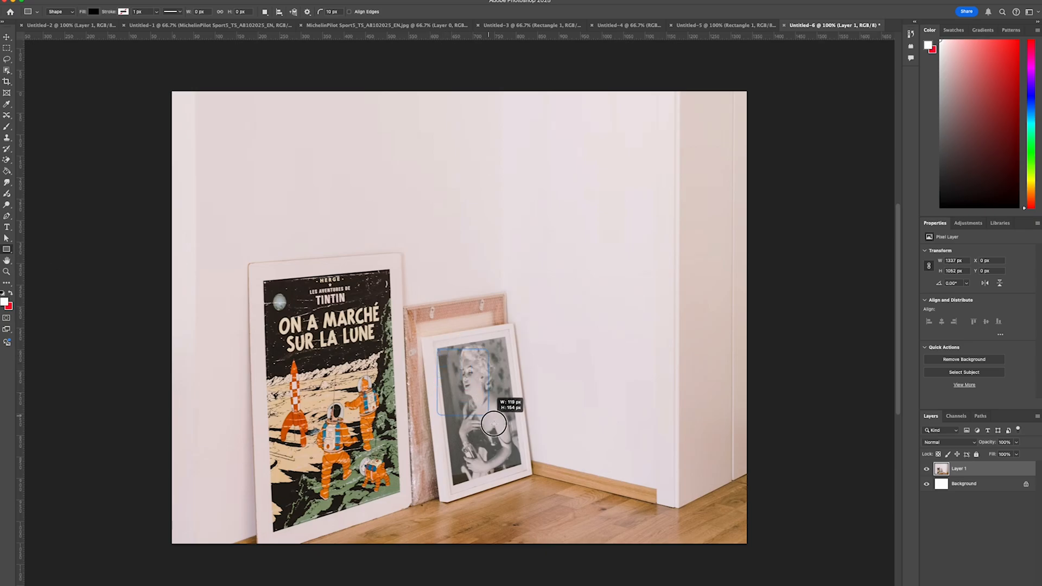
left_click_drag(494, 425, 520, 474)
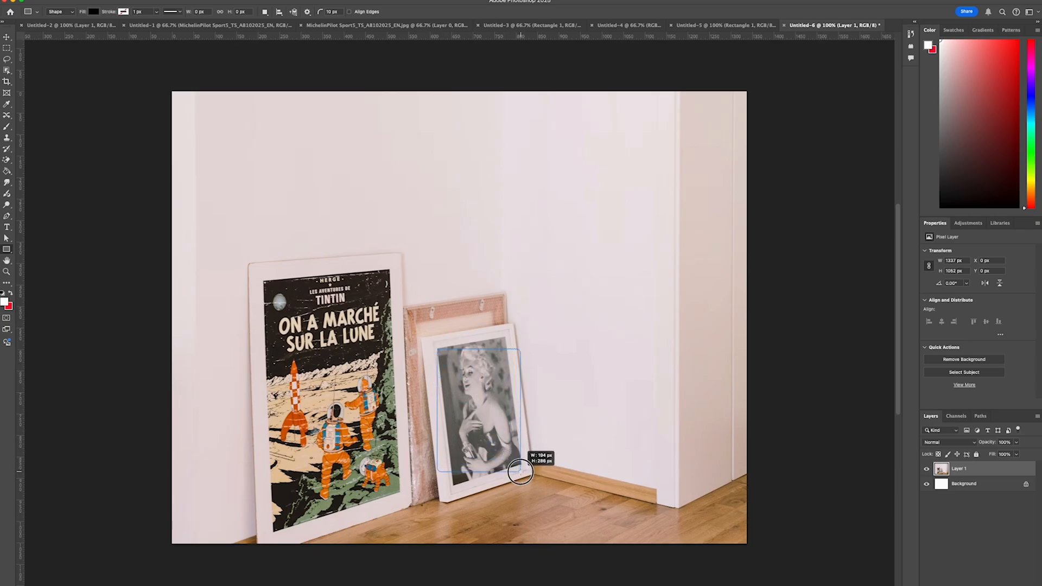
left_click_drag(438, 348, 520, 472)
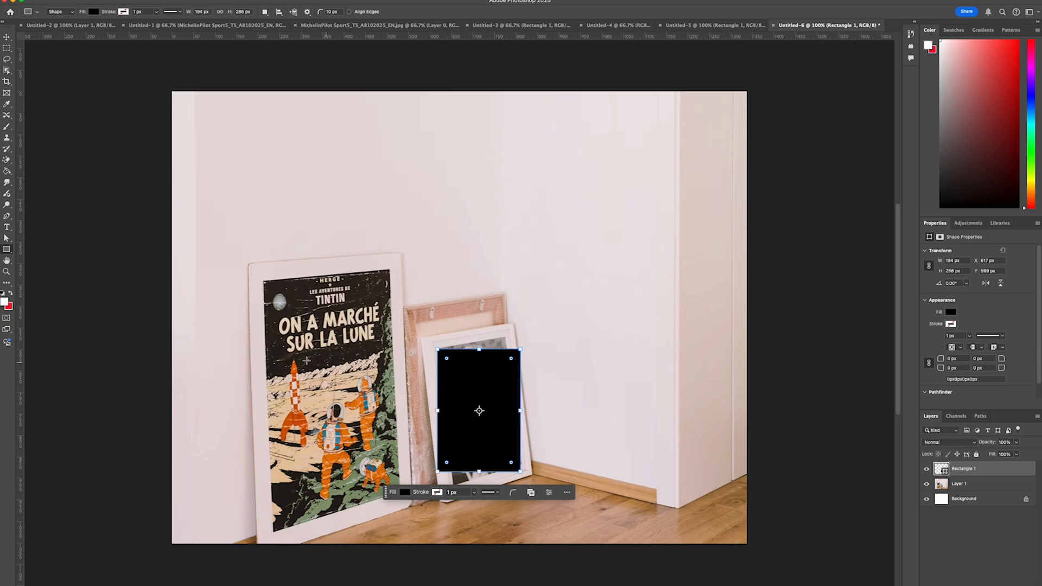
- Convert the Rectangle 1 layer into an embedded smart object
right_click(971, 469)
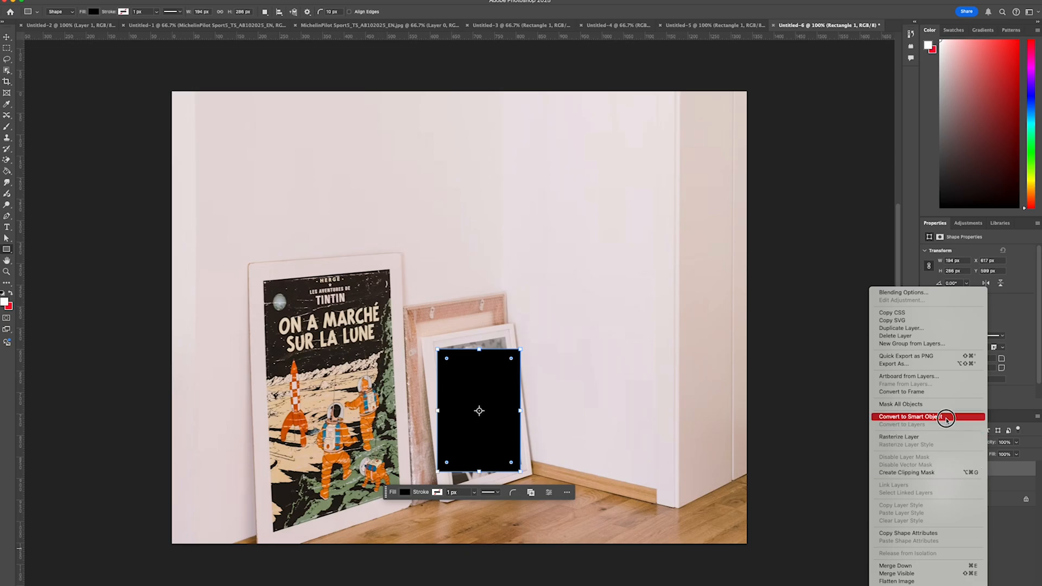
left_click(927, 417)
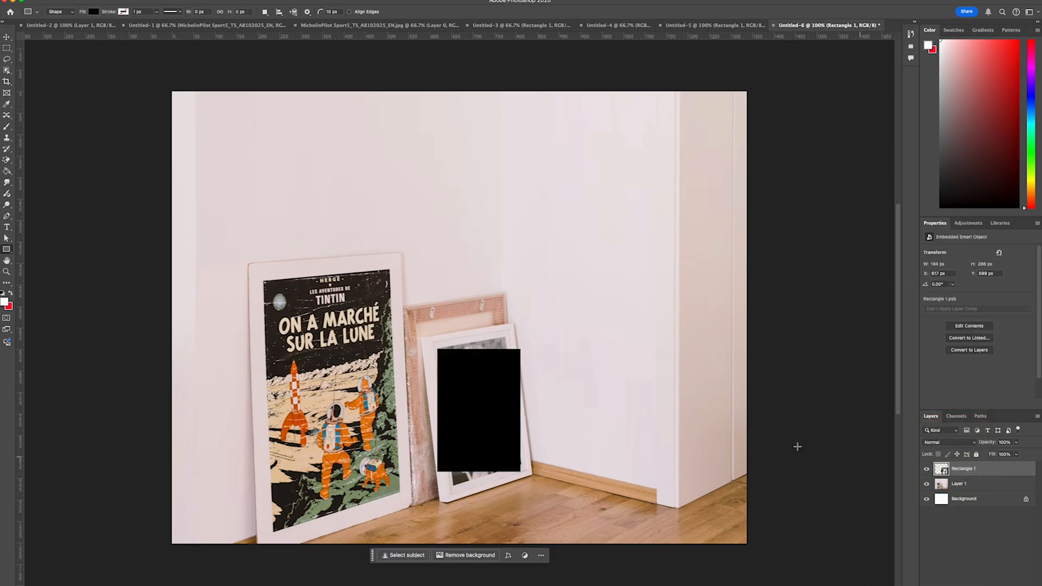
mouse_move(538, 366)
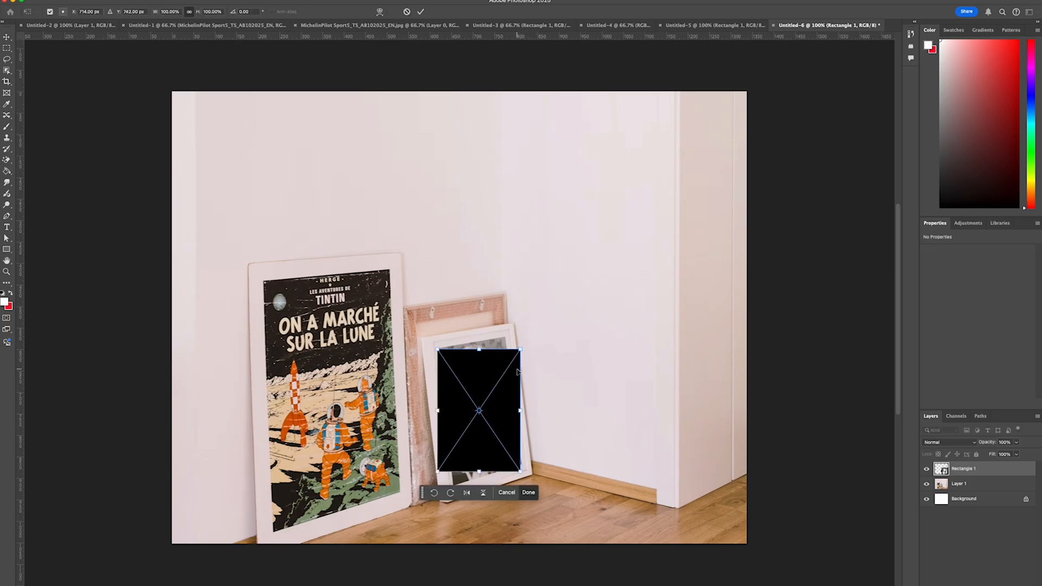
- Distort the rectangle so its corners sit on the leaning frame's inner corners and confirm
right_click(495, 417)
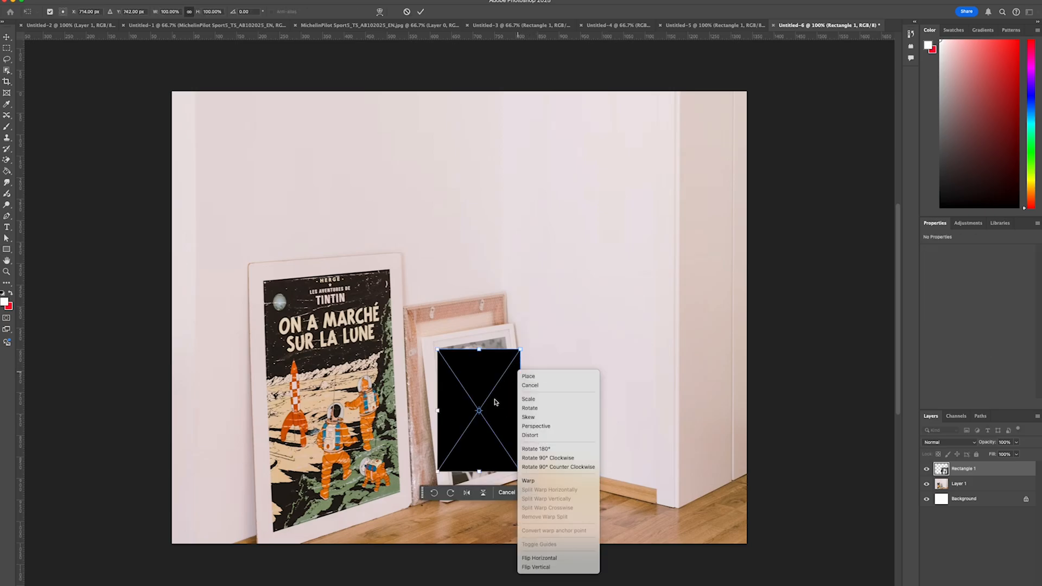
mouse_move(541, 449)
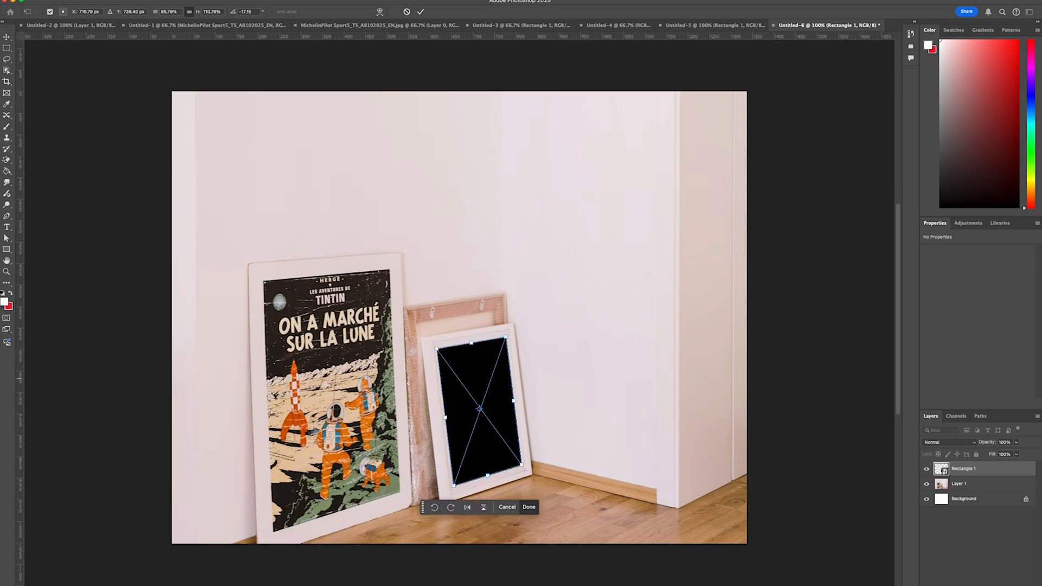
left_click(530, 507)
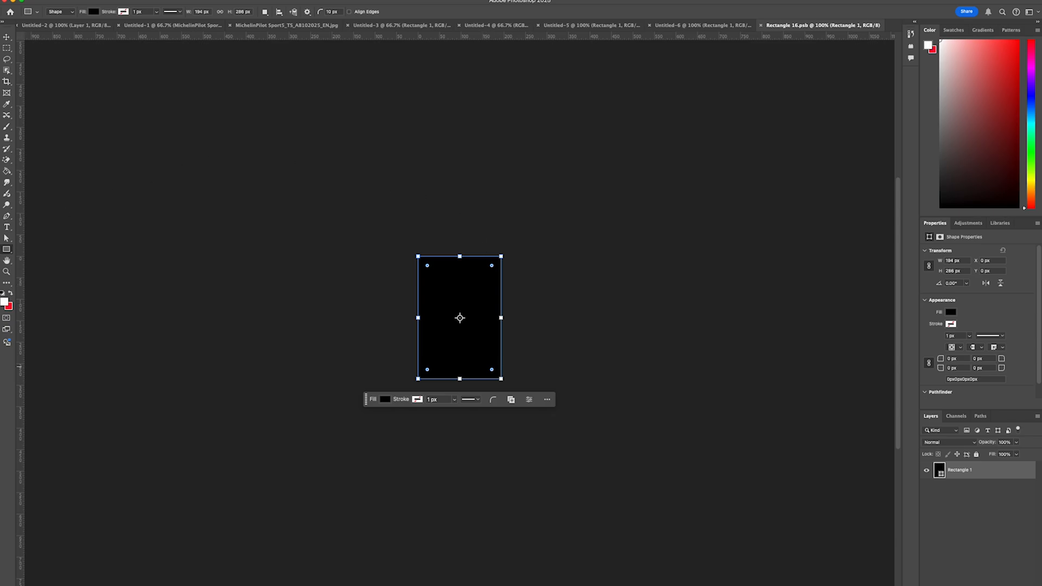
- Paste the elderly man's photo into the smart object and scale it to fill the rectangle
left_click(8, 39)
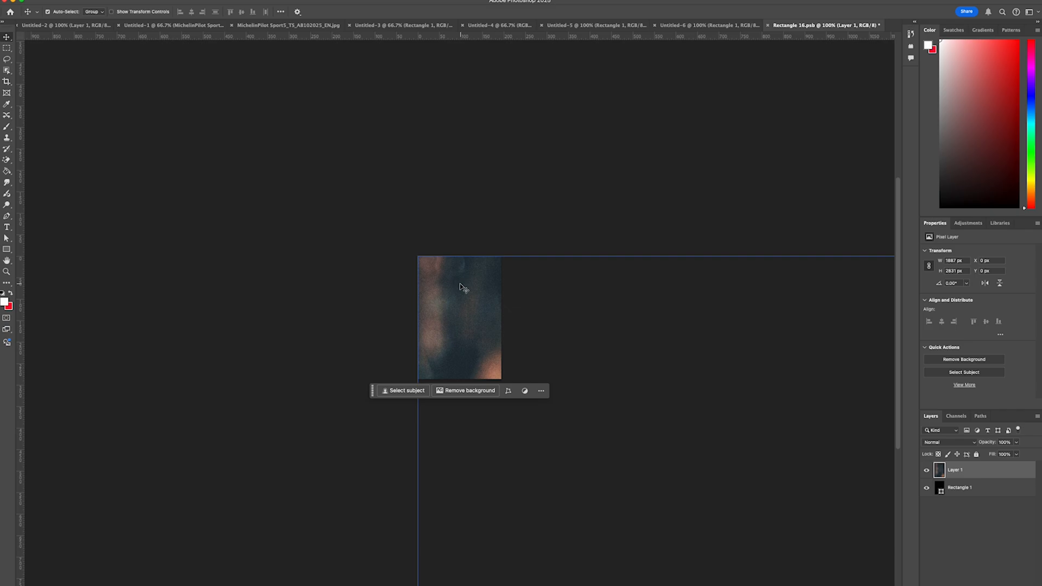
key("Cmd+T")
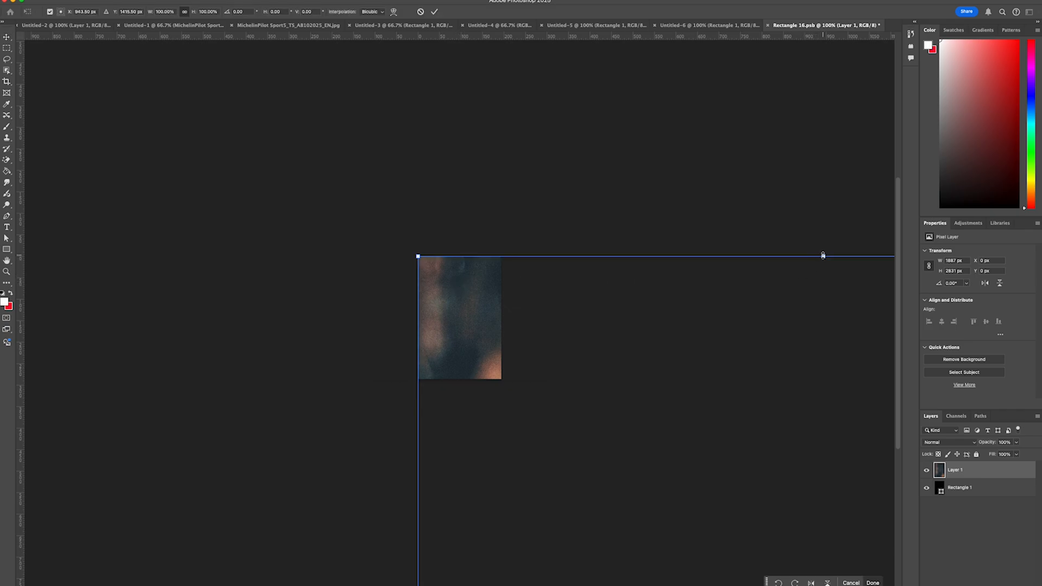
left_click_drag(823, 254, 516, 280)
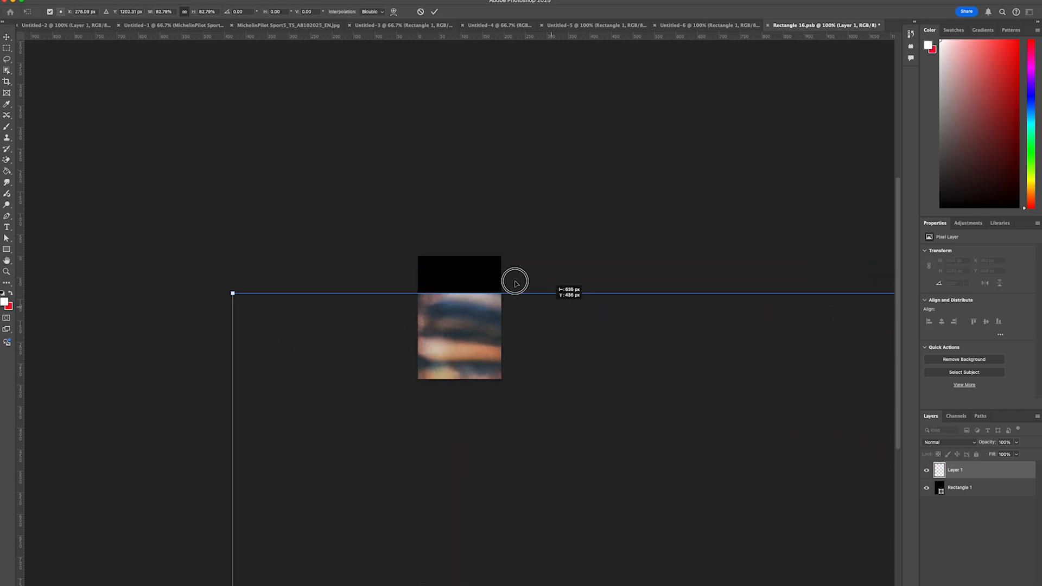
left_click_drag(514, 281, 492, 535)
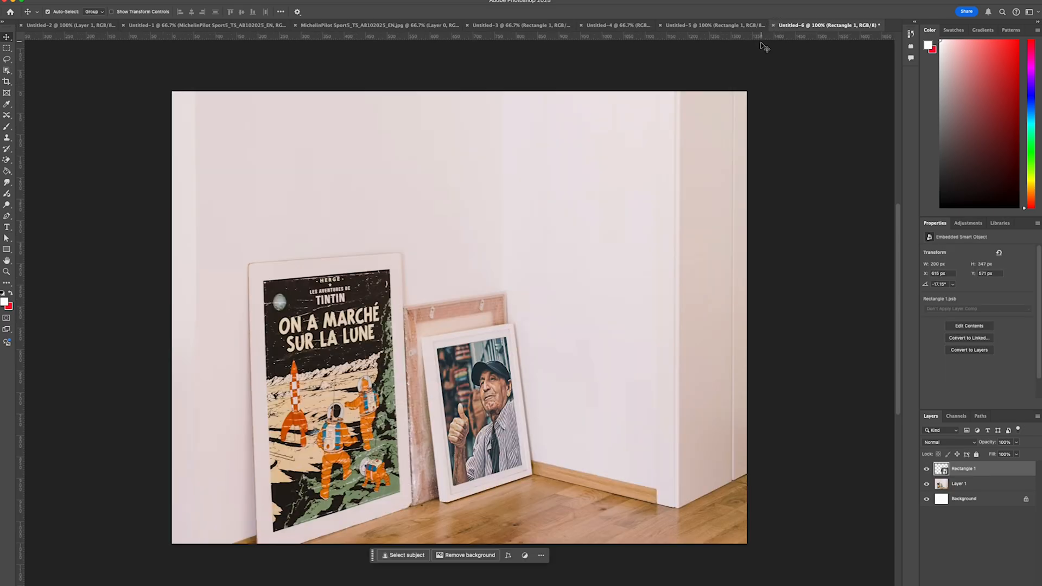
left_click(963, 483)
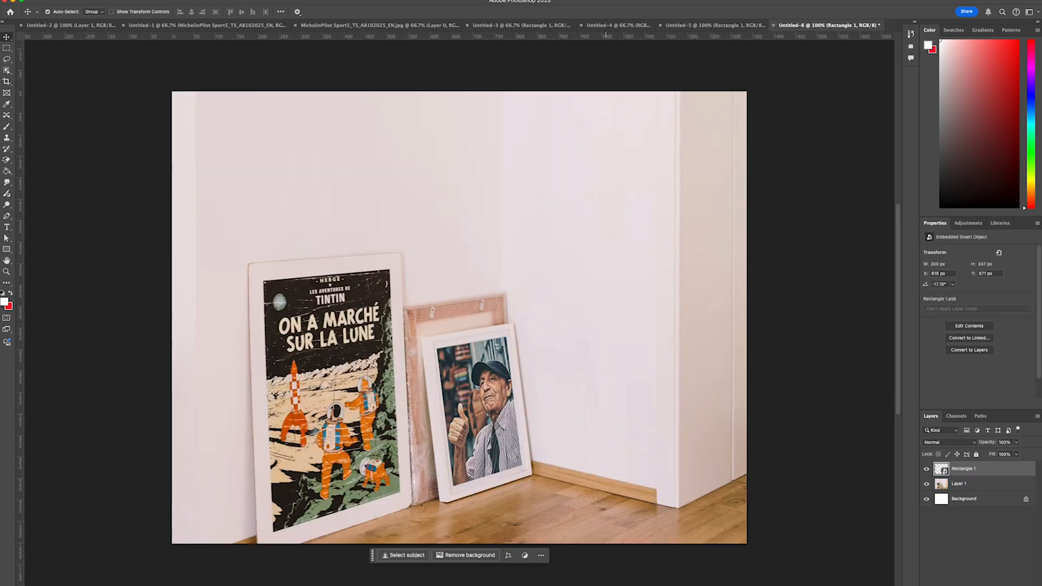
left_click(964, 484)
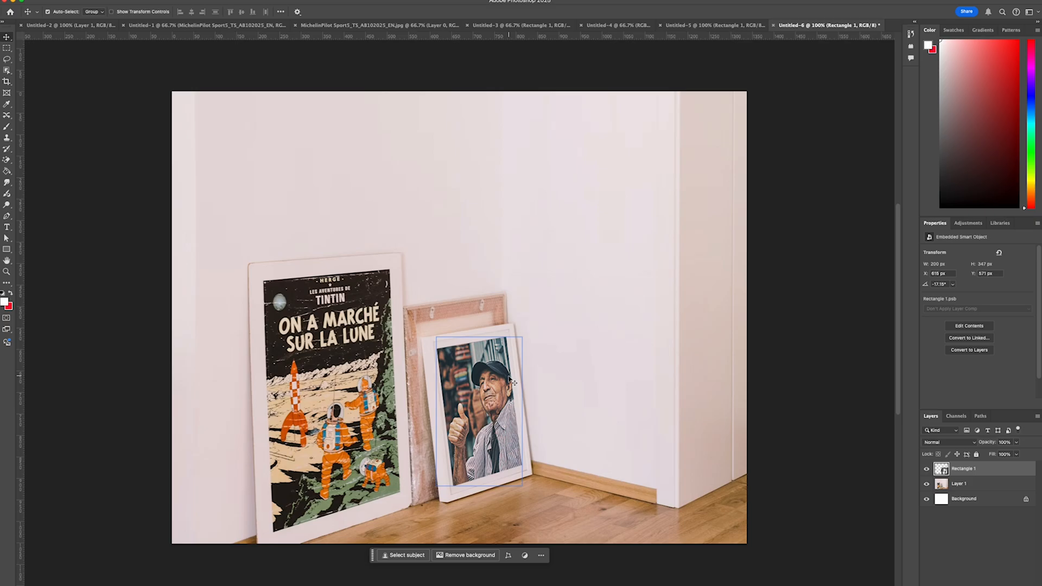
left_click(964, 484)
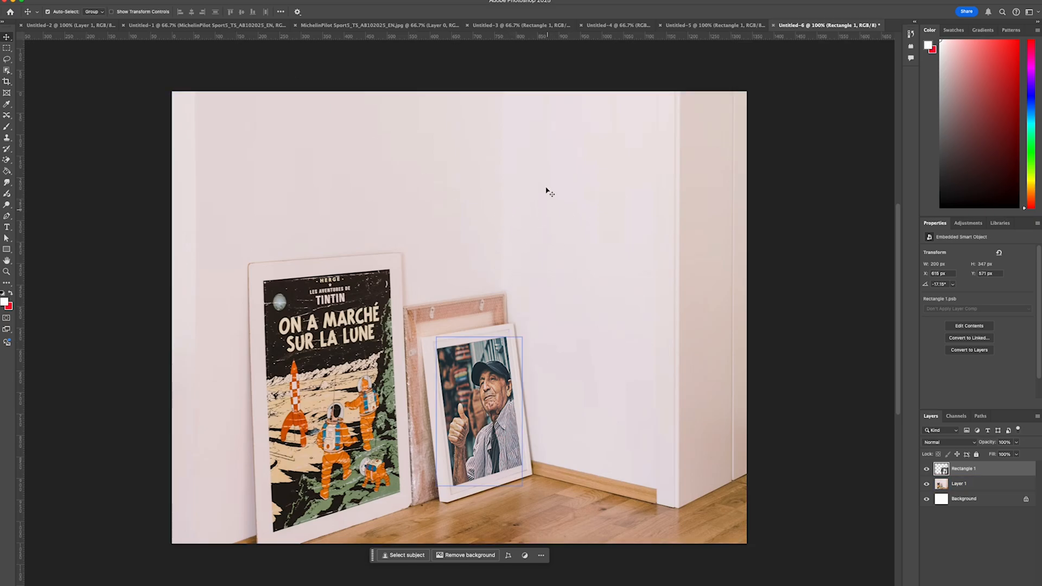
left_click(965, 484)
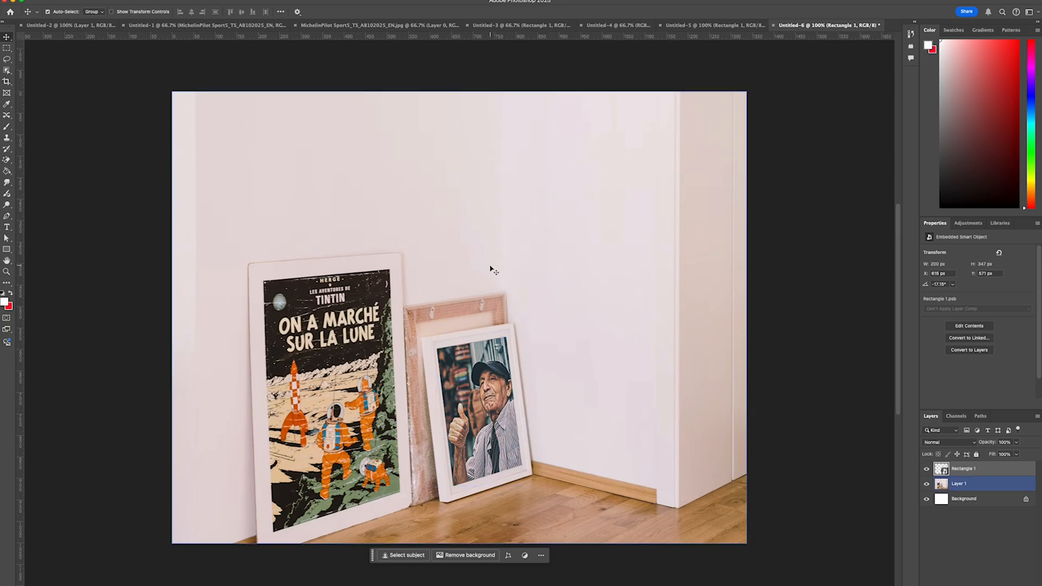